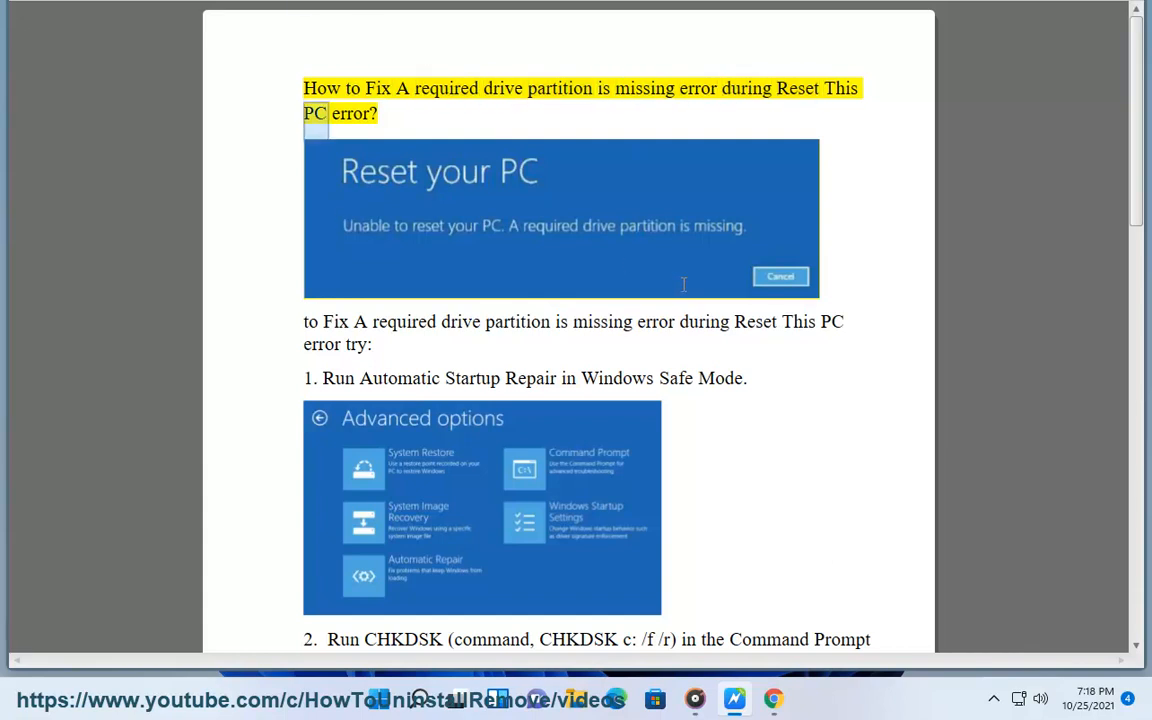
Select a word in the title of the missing drive partition fix guide
double_click(460, 321)
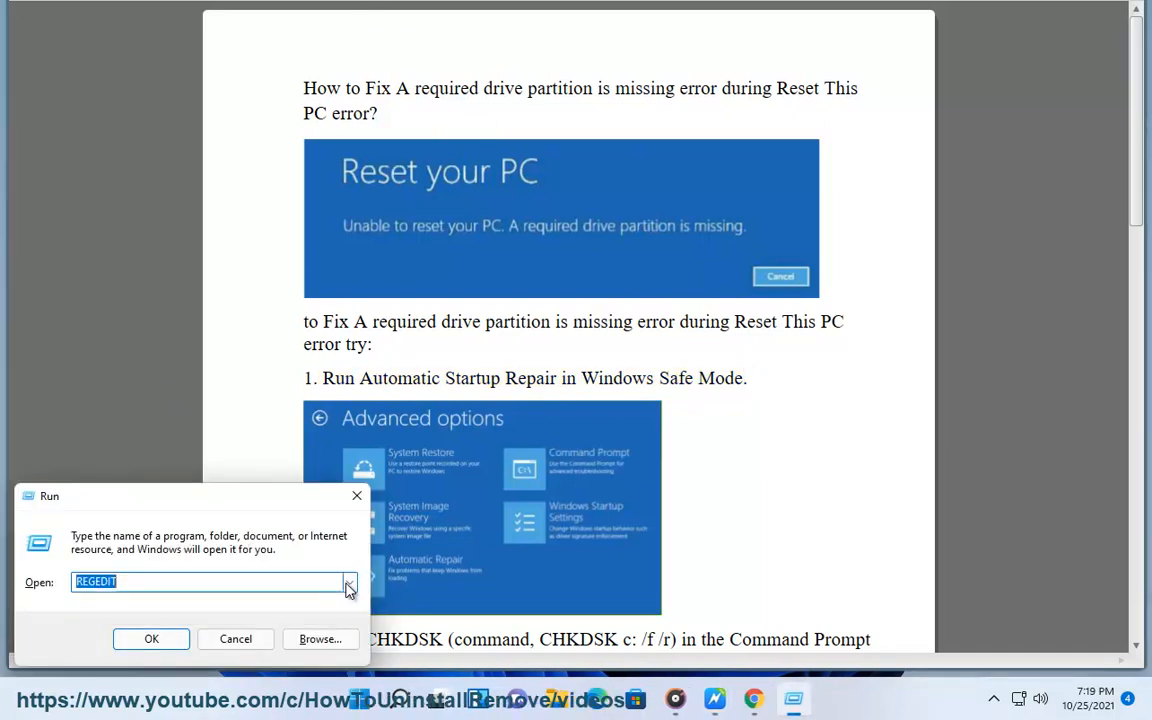
Launch MSCONFIG from Run and set Safe boot to Minimal on the Boot tab
text(M)
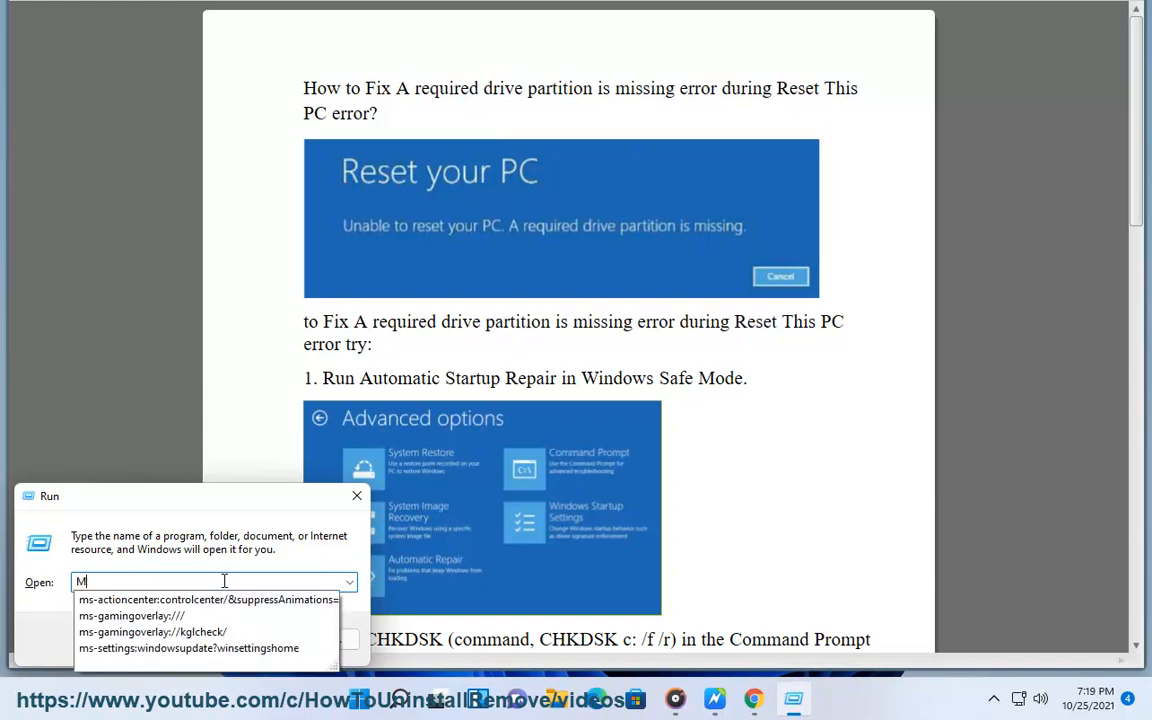
text(SCONFIG)
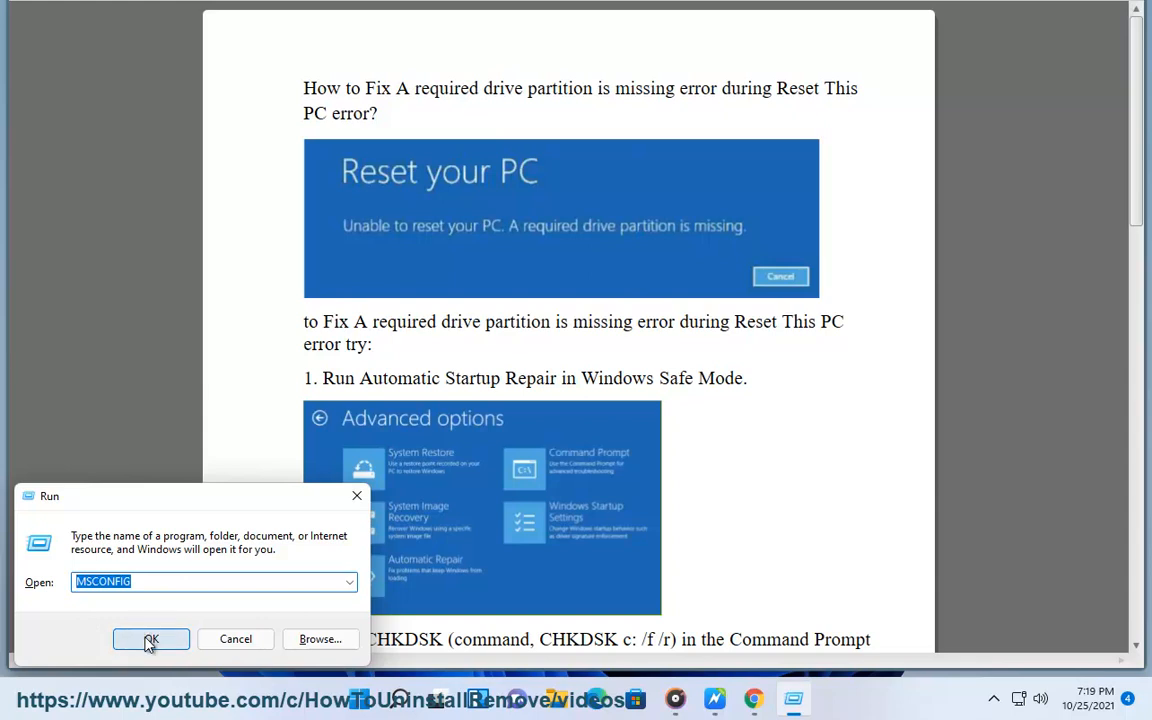
click(150, 639)
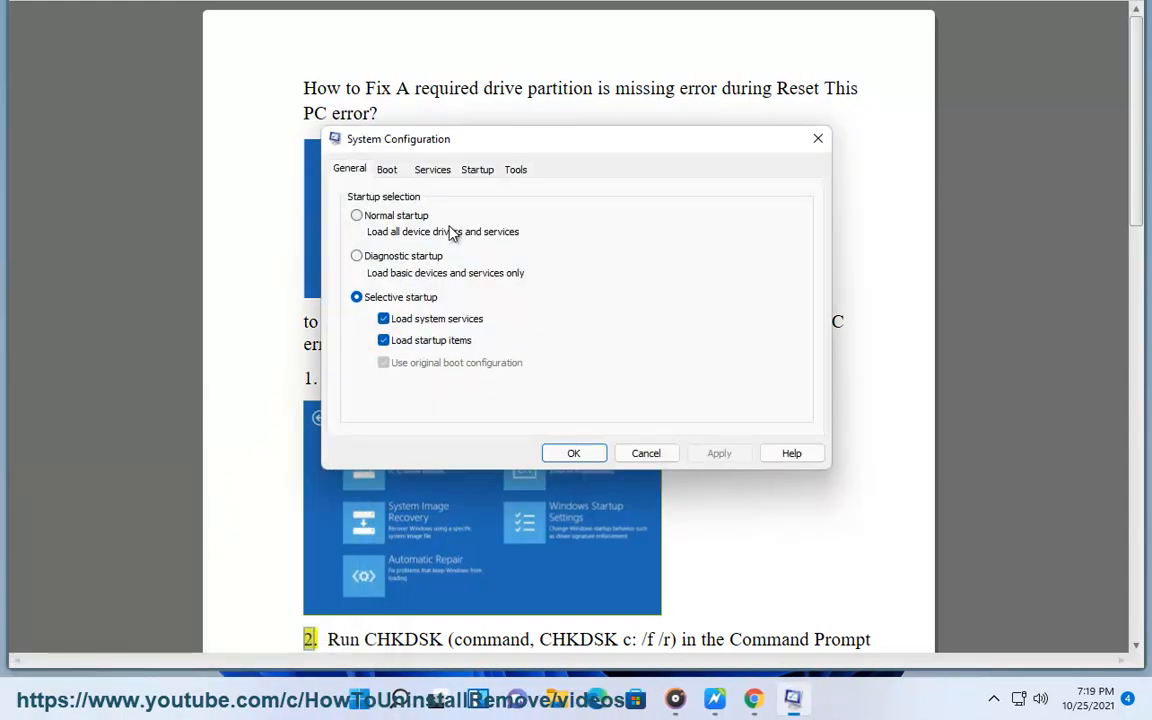
click(386, 169)
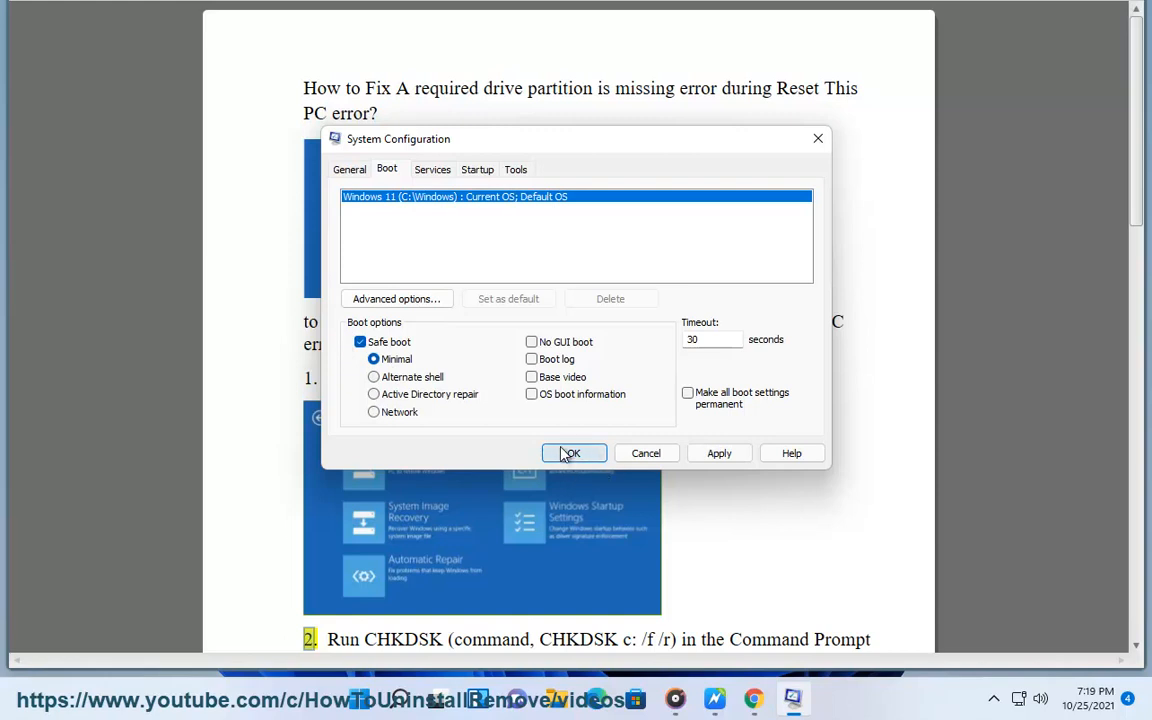
mouse_move(646, 453)
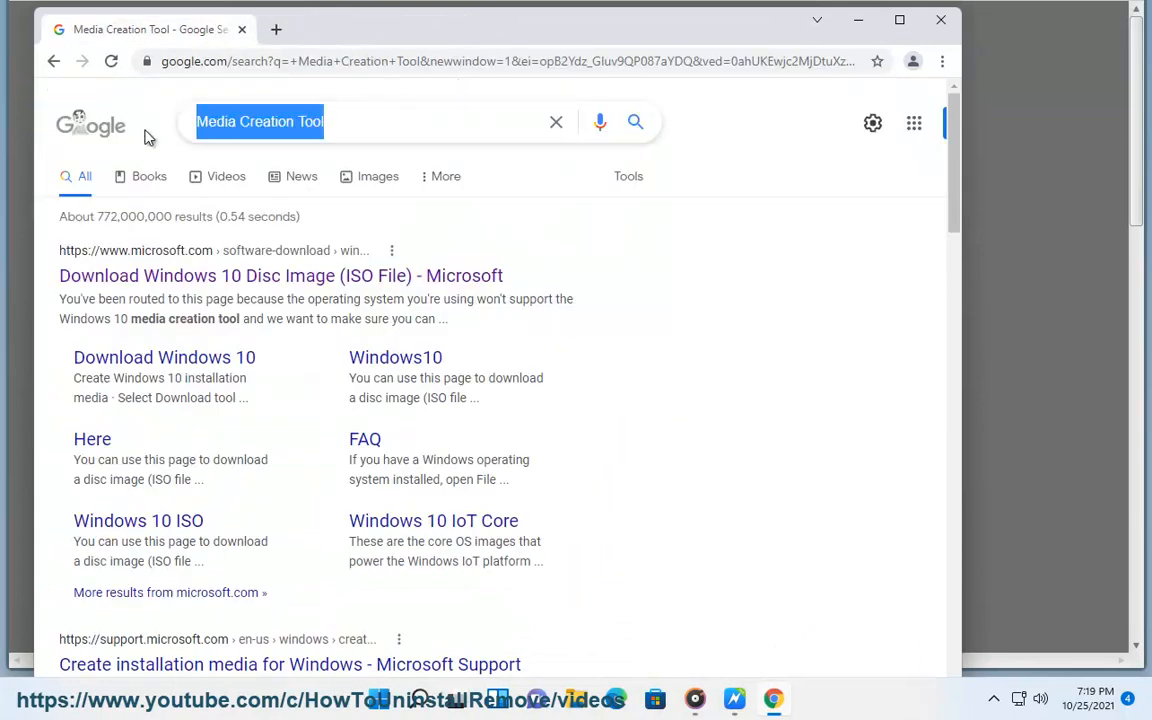
Enter the Google search query 'WINDOWS SAFE MODE' in Chrome
text(WINDOWS SAFE)
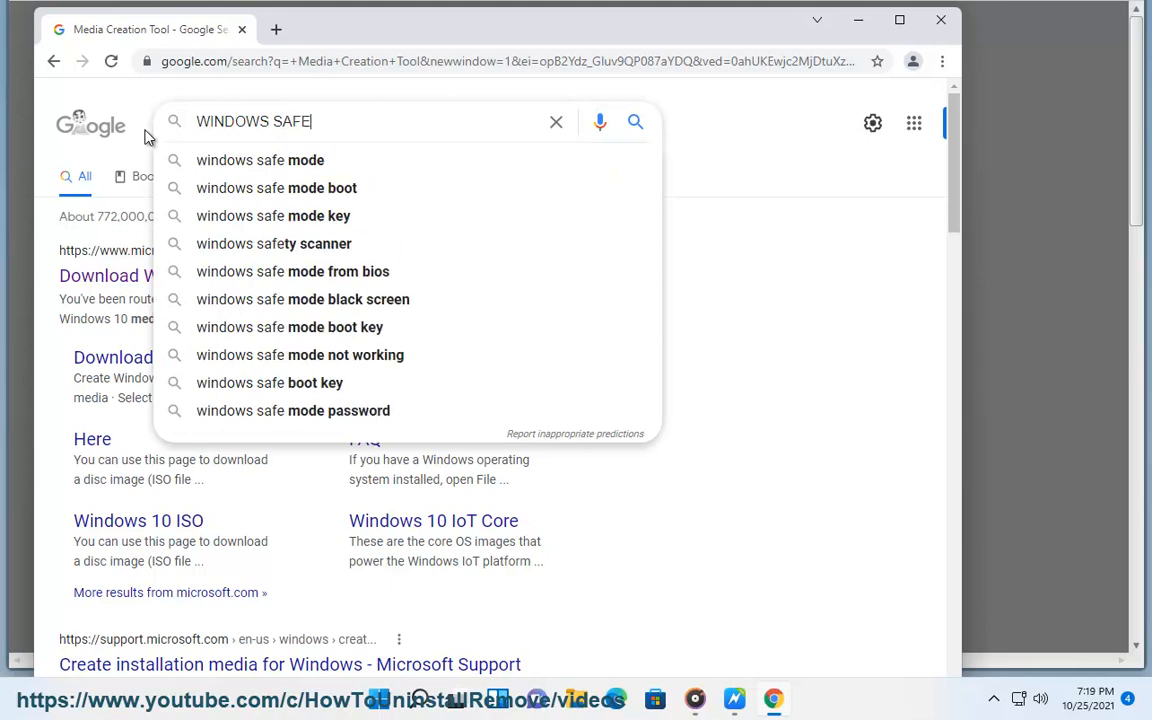
text(MODE)
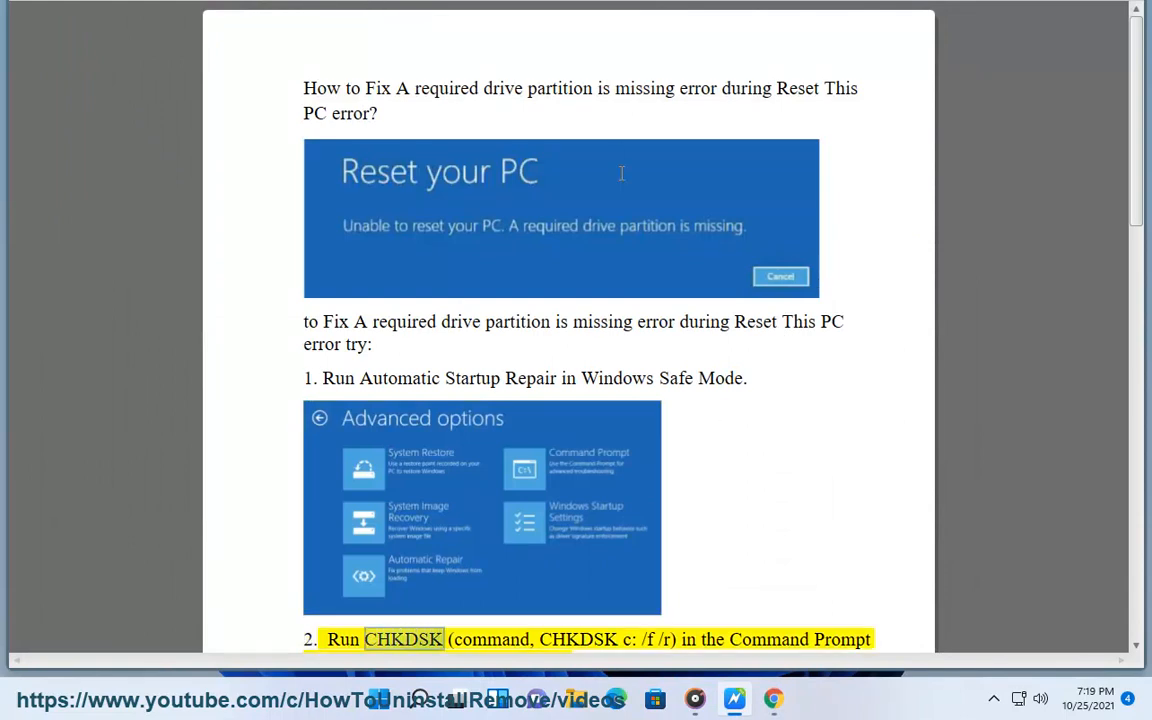
Scroll the guide down to step 2 and select the CHKDSK command
scroll(down, 3)
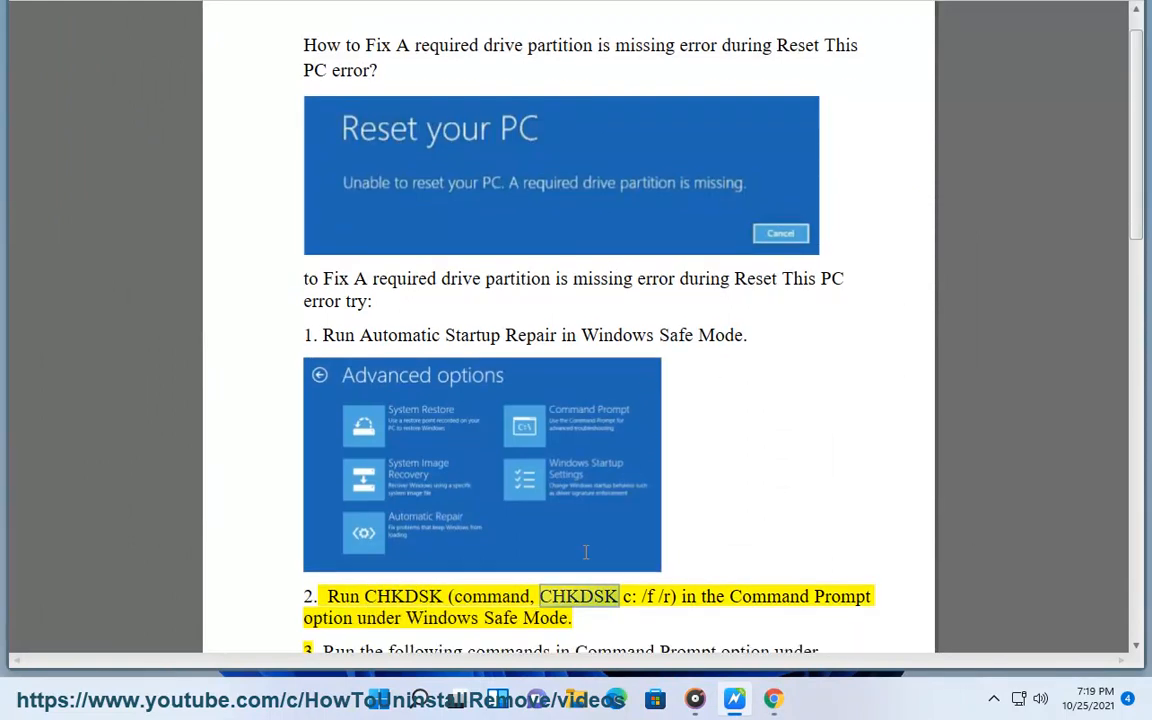
scroll(down, 3)
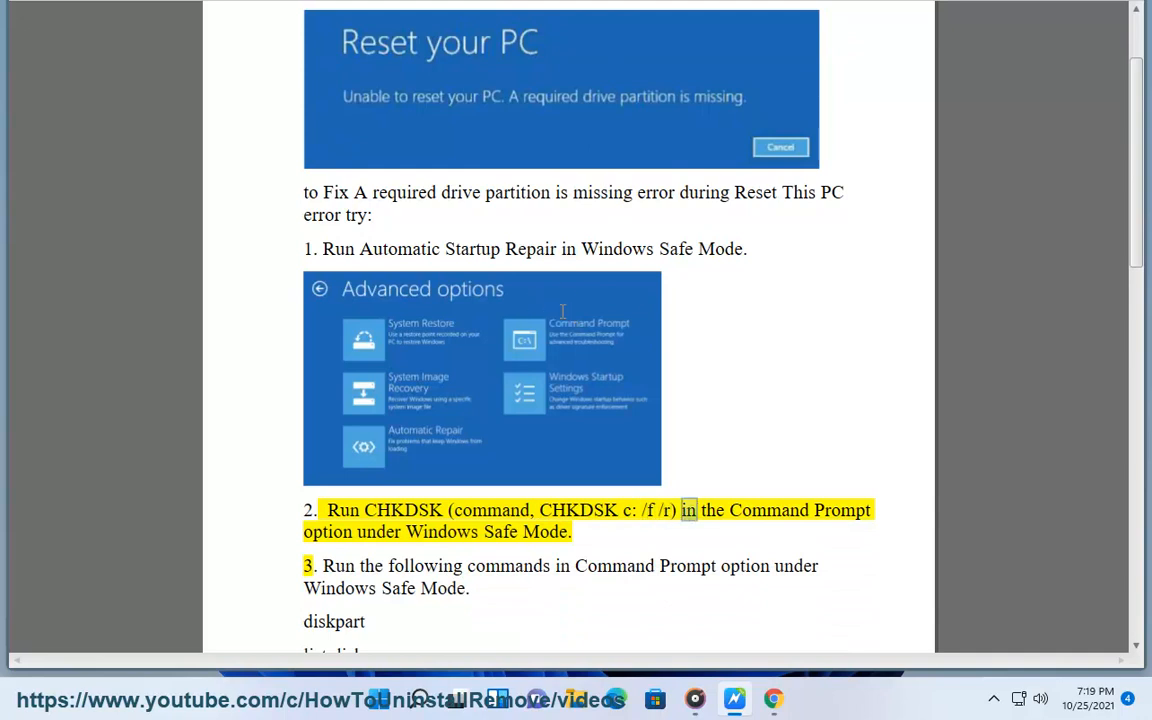
double_click(545, 531)
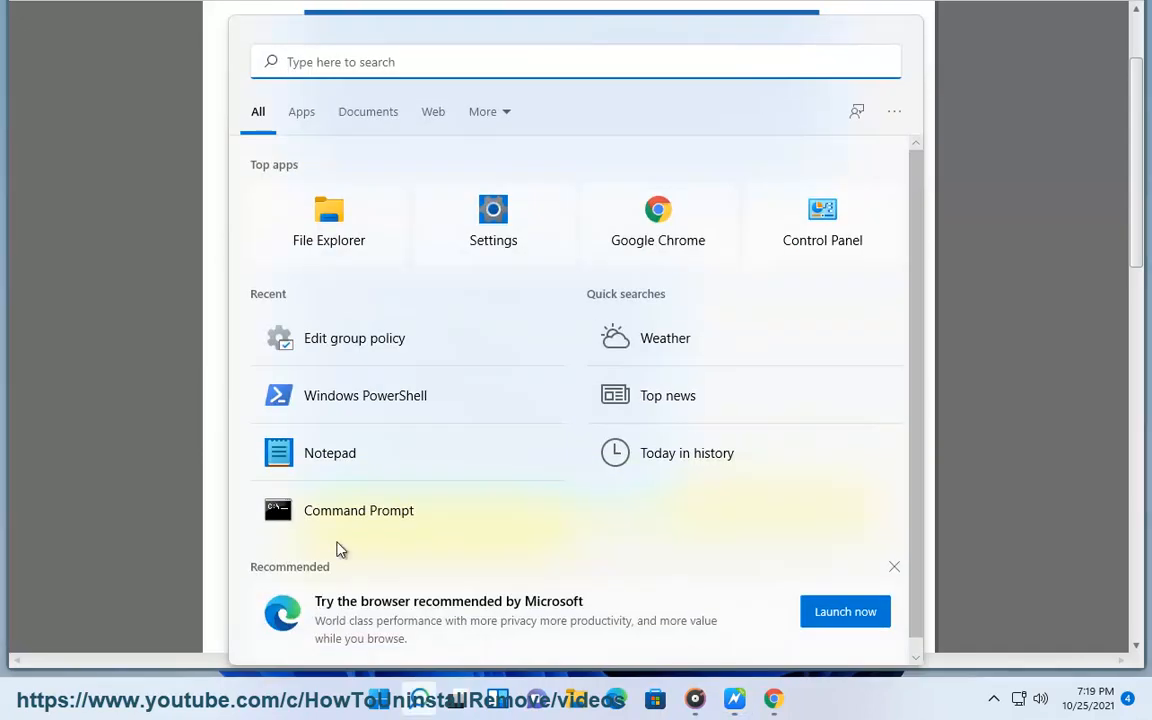
Enter 'CHKDSK c: /f /r' in an administrator Command Prompt, then close it
click(358, 510)
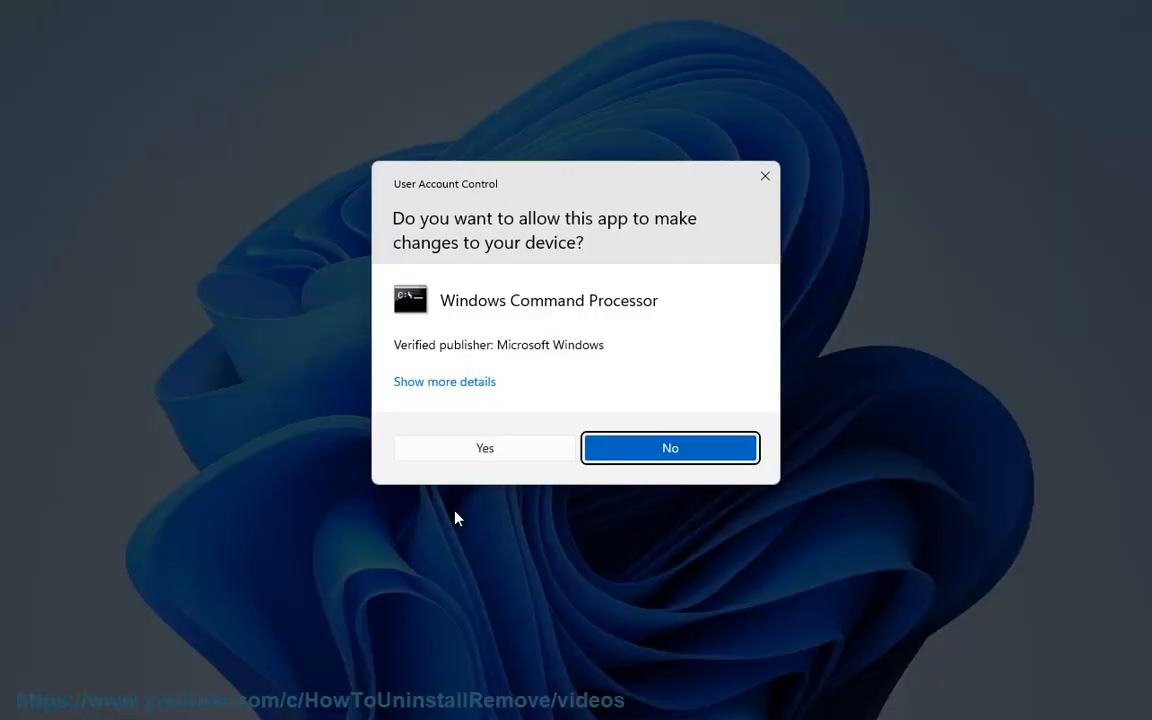
click(484, 447)
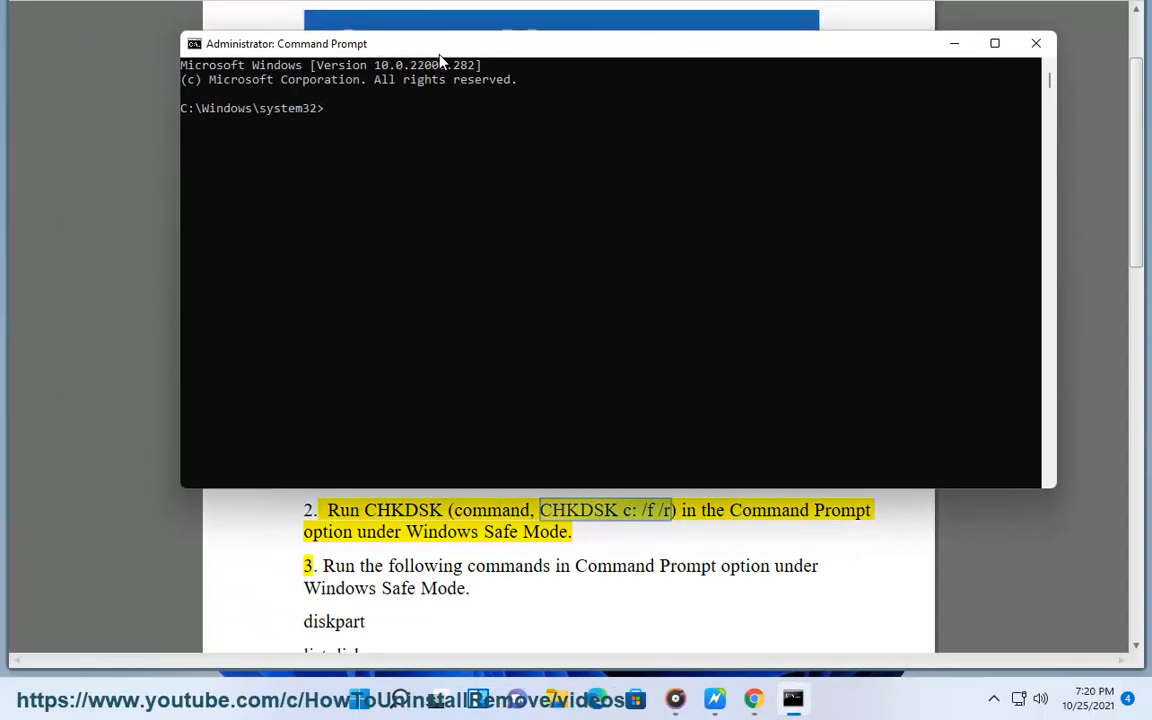
text(CHKDSK c: /f /r)
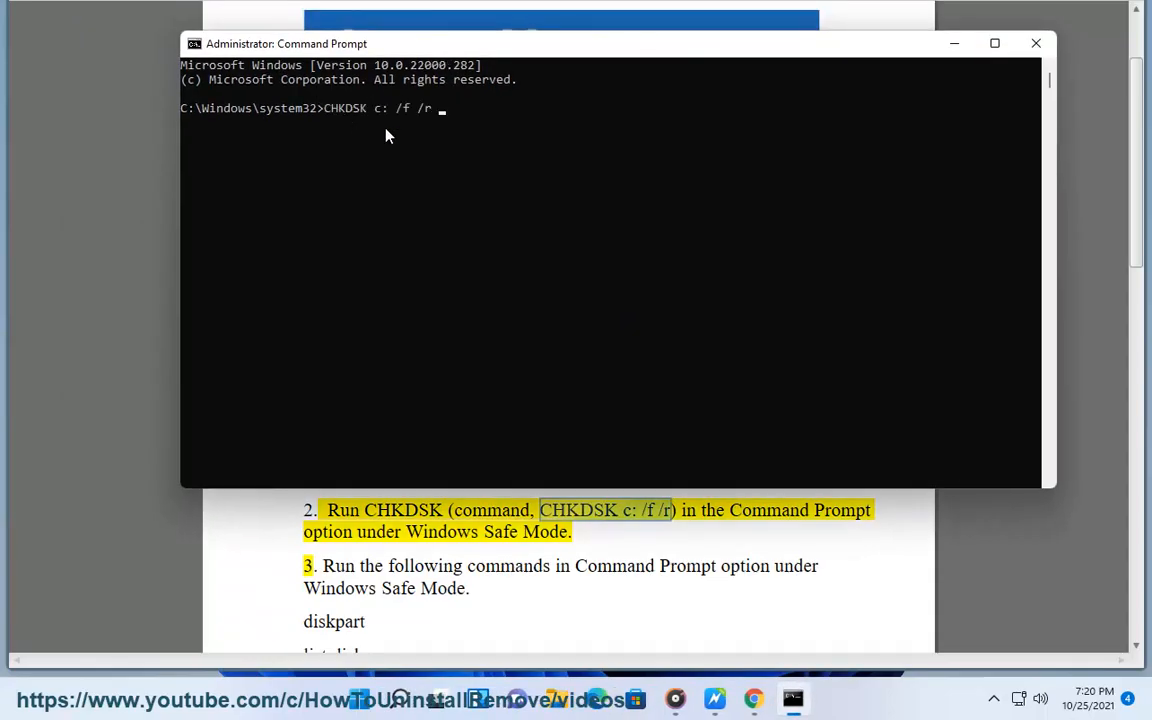
text(PRESS ENTER....)
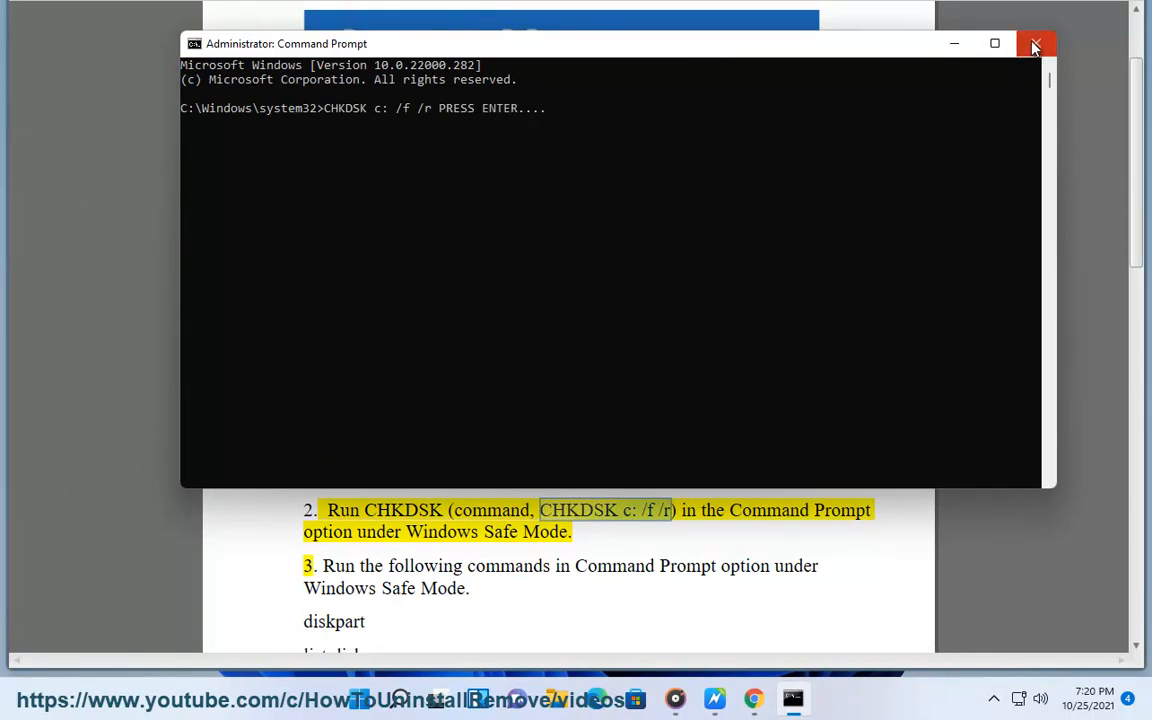
click(1035, 43)
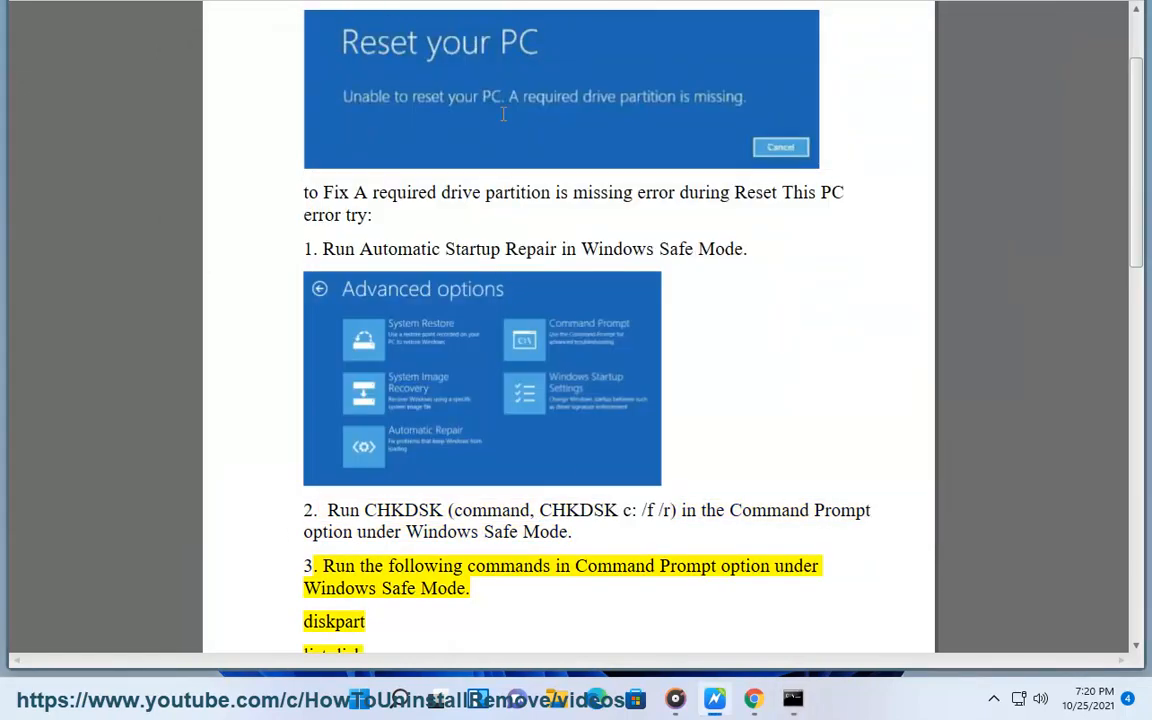
Scroll the guide to step 3 and select the word 'commands'
scroll(down, 3)
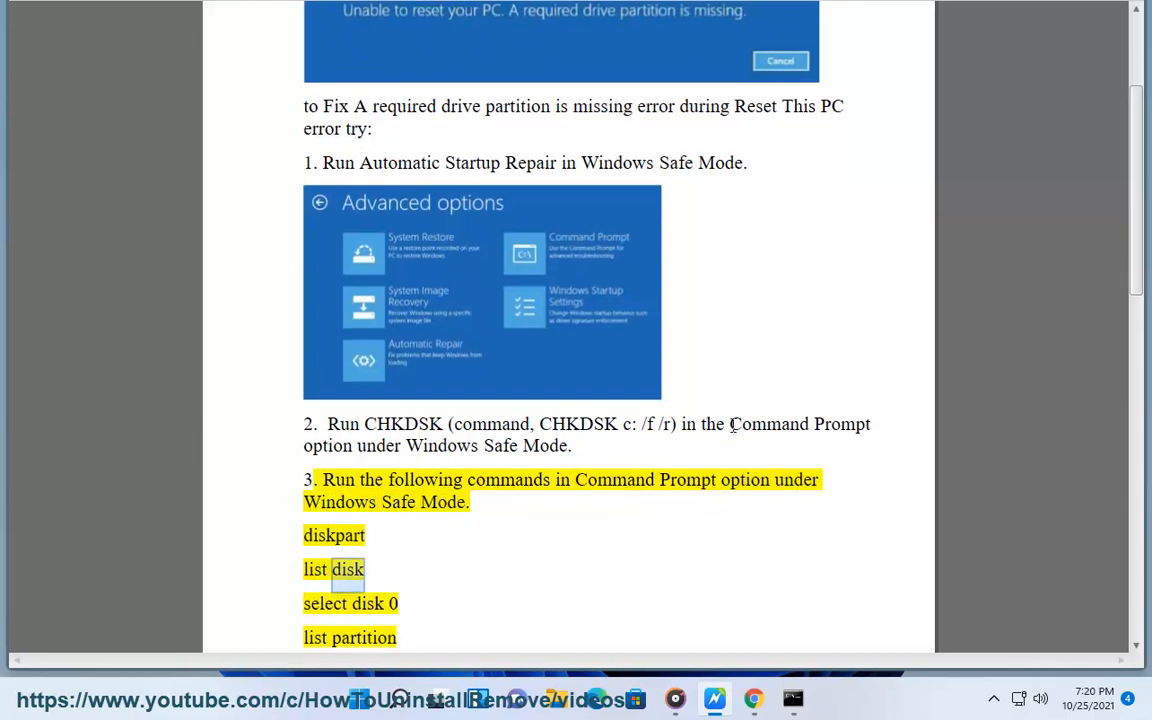
scroll(down, 3)
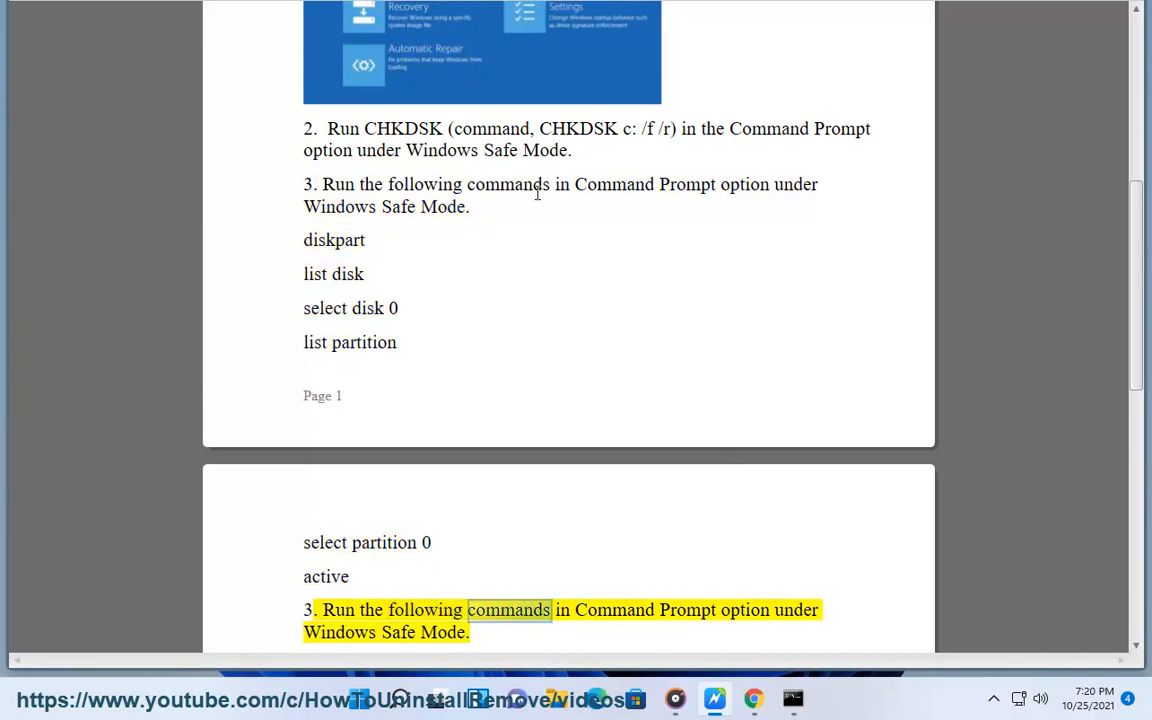
double_click(334, 240)
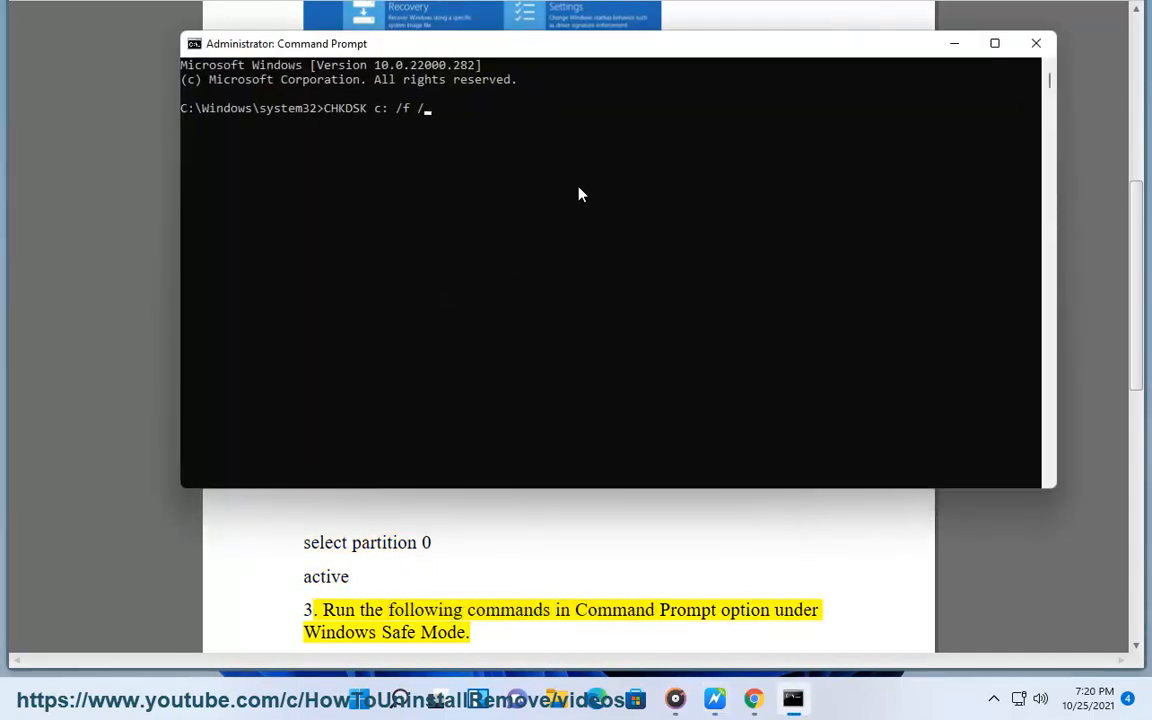
Run diskpart, select disk 0, and enter 'list partition'
text(diskpart)
text(select disk 0)
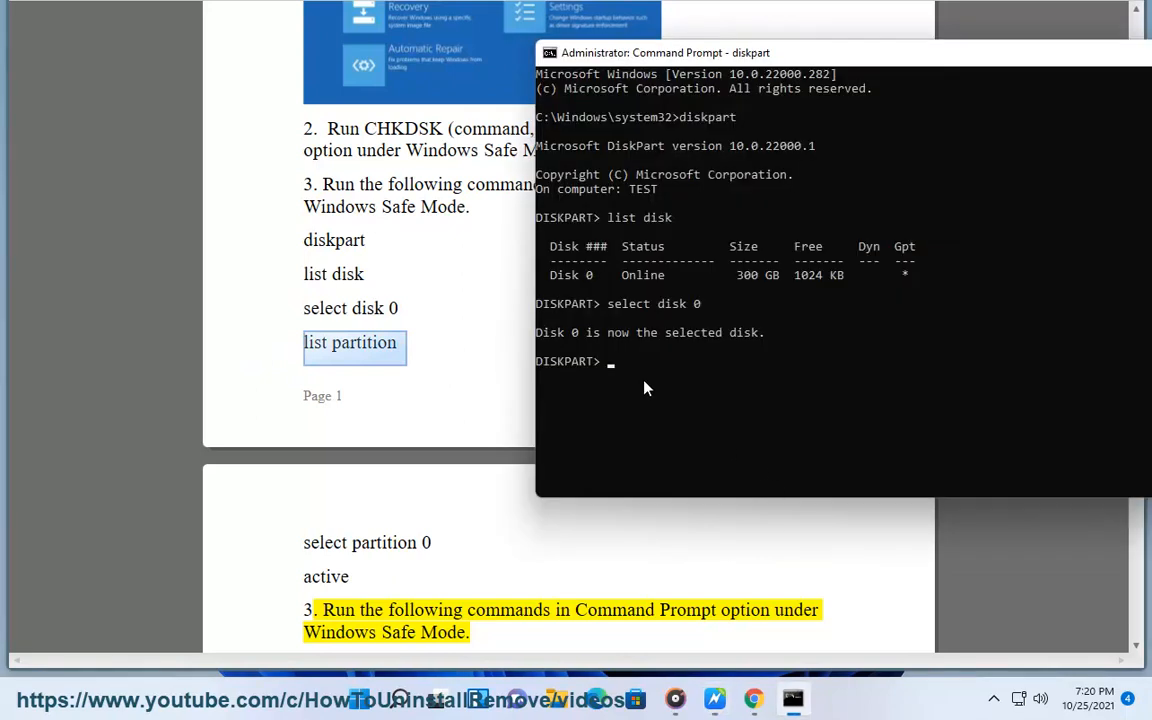
text(list partition)
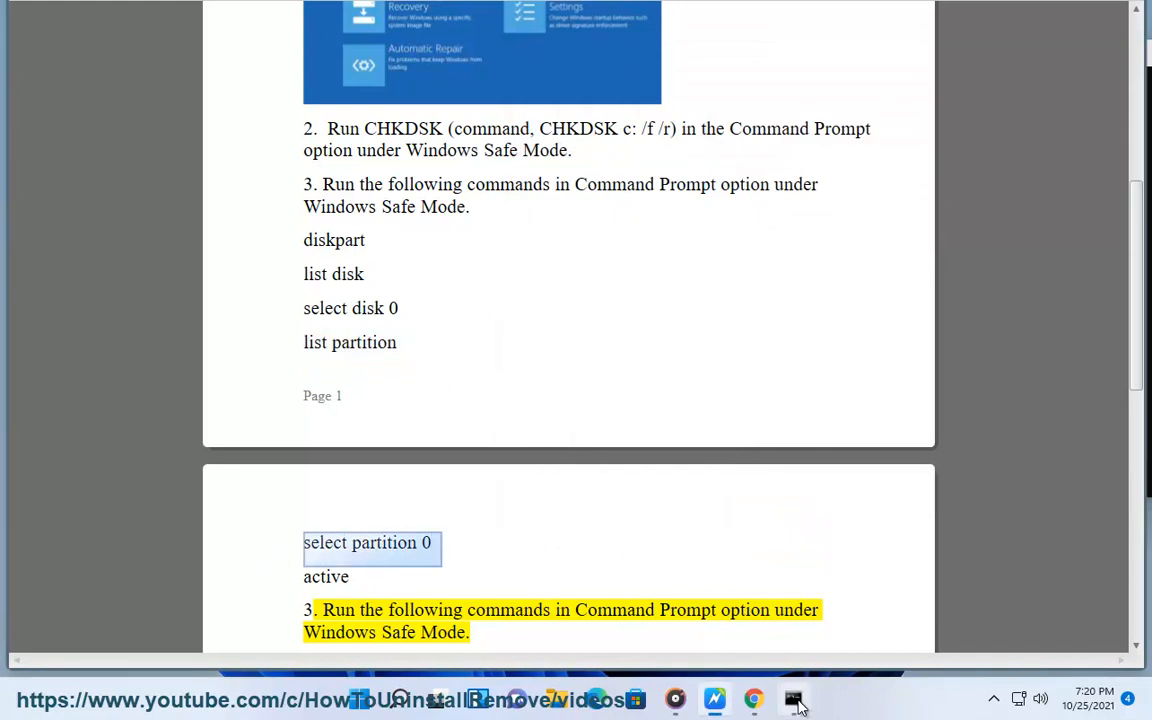
Scroll past the bootrec commands to step 4's sfc /scannow, selecting 'scan'
click(792, 699)
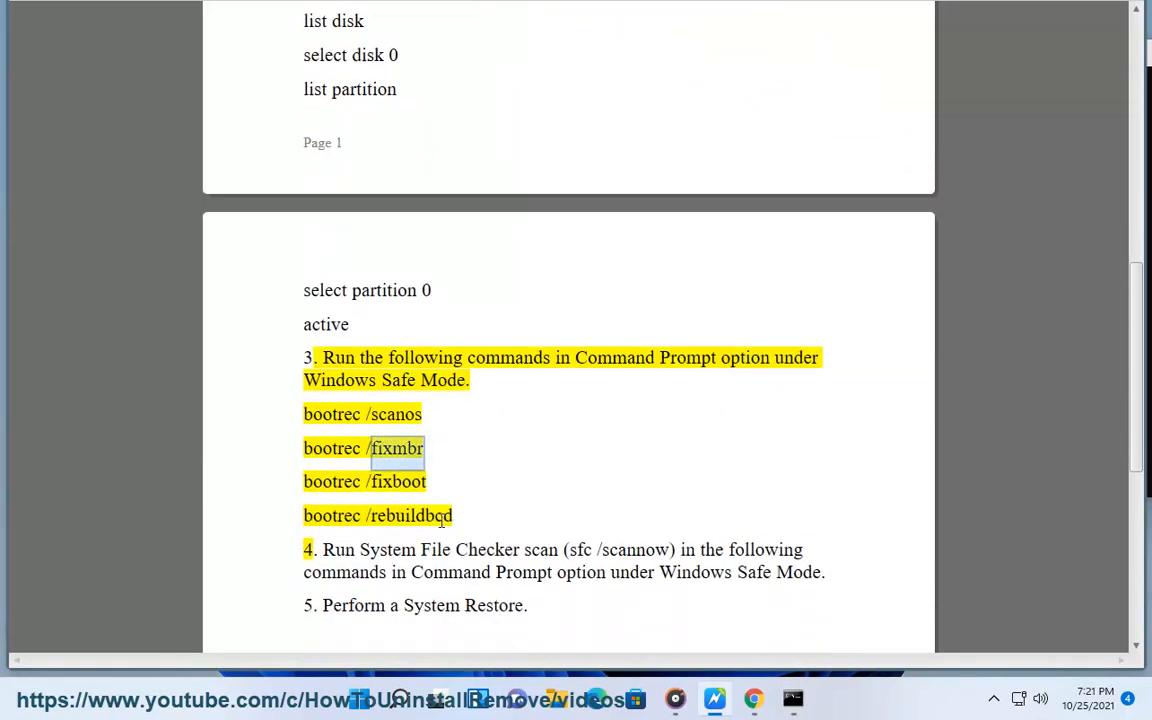
scroll(down, 3)
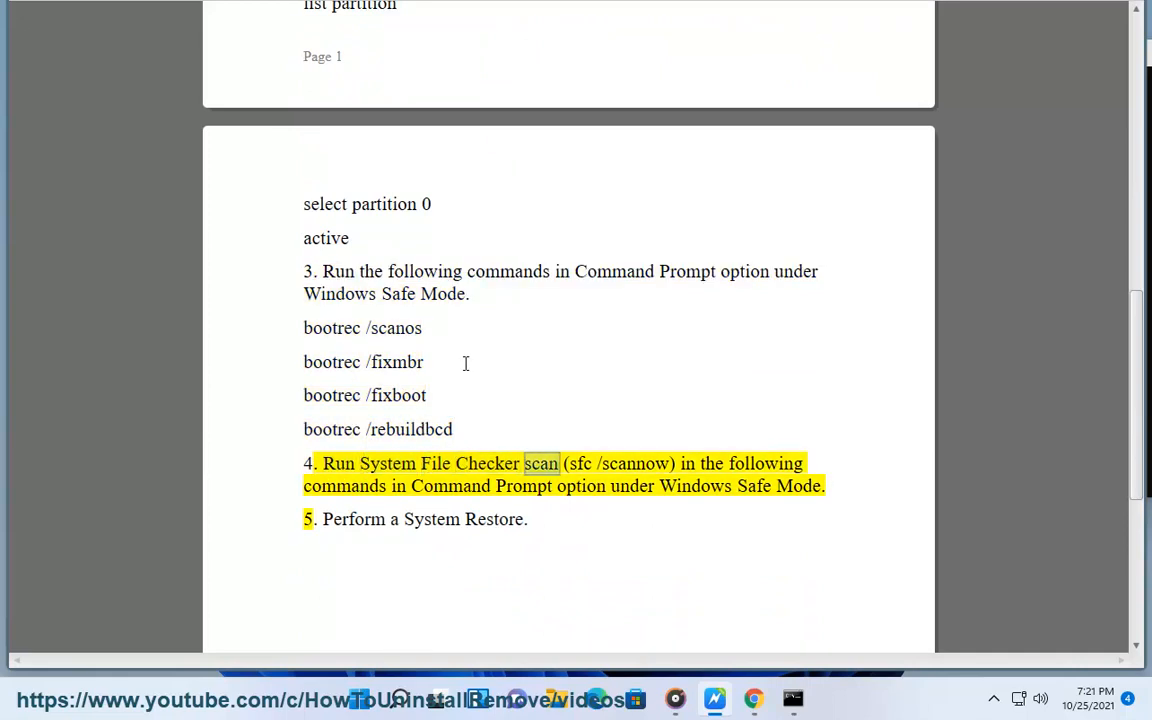
double_click(766, 463)
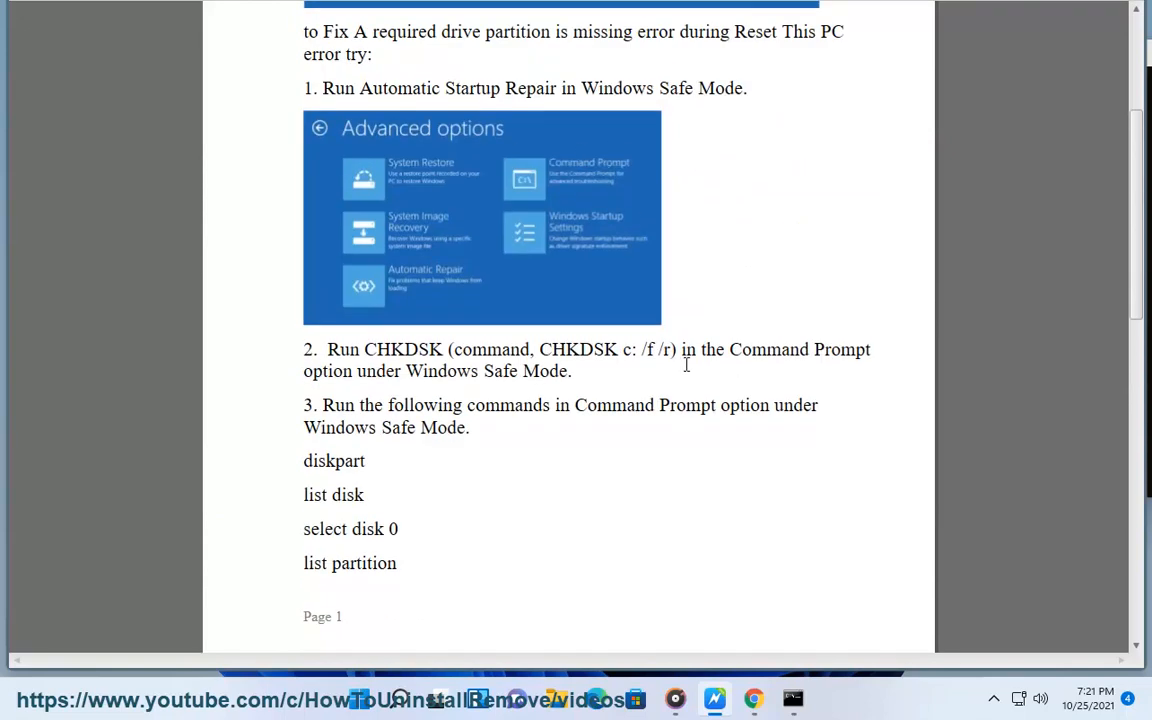
scroll(down, 3)
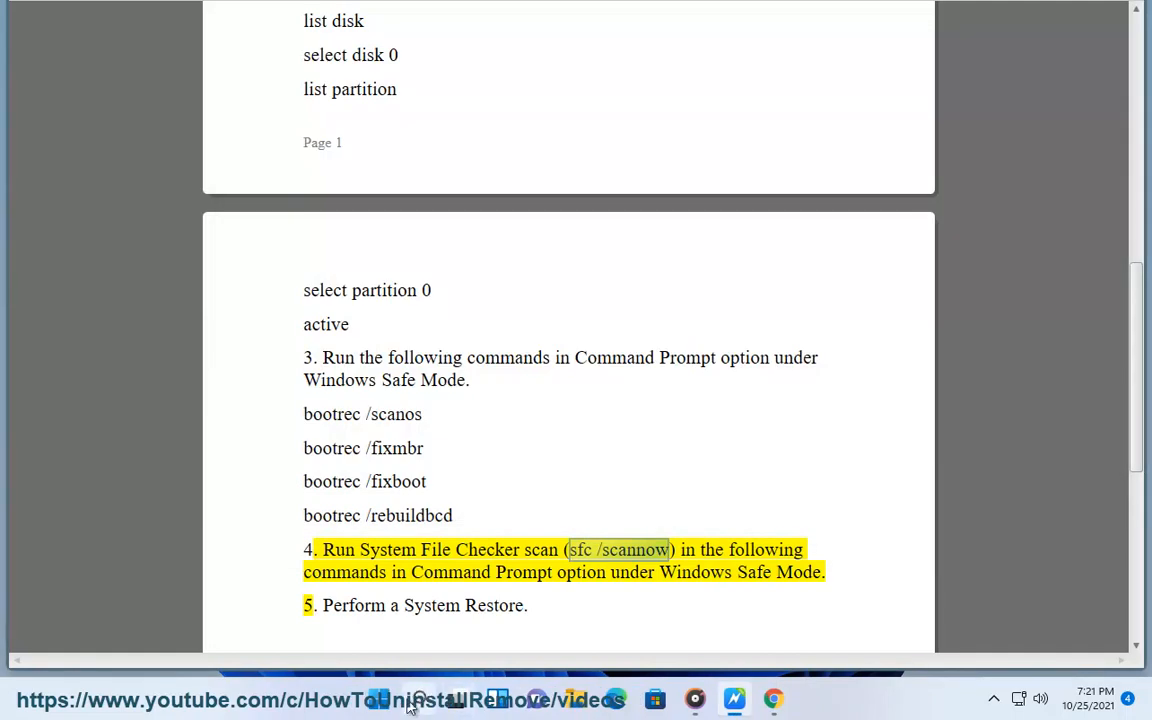
Enter 'sfc /scannow' in an administrator Command Prompt, then select 'Restore' in step 5
right_click(329, 510)
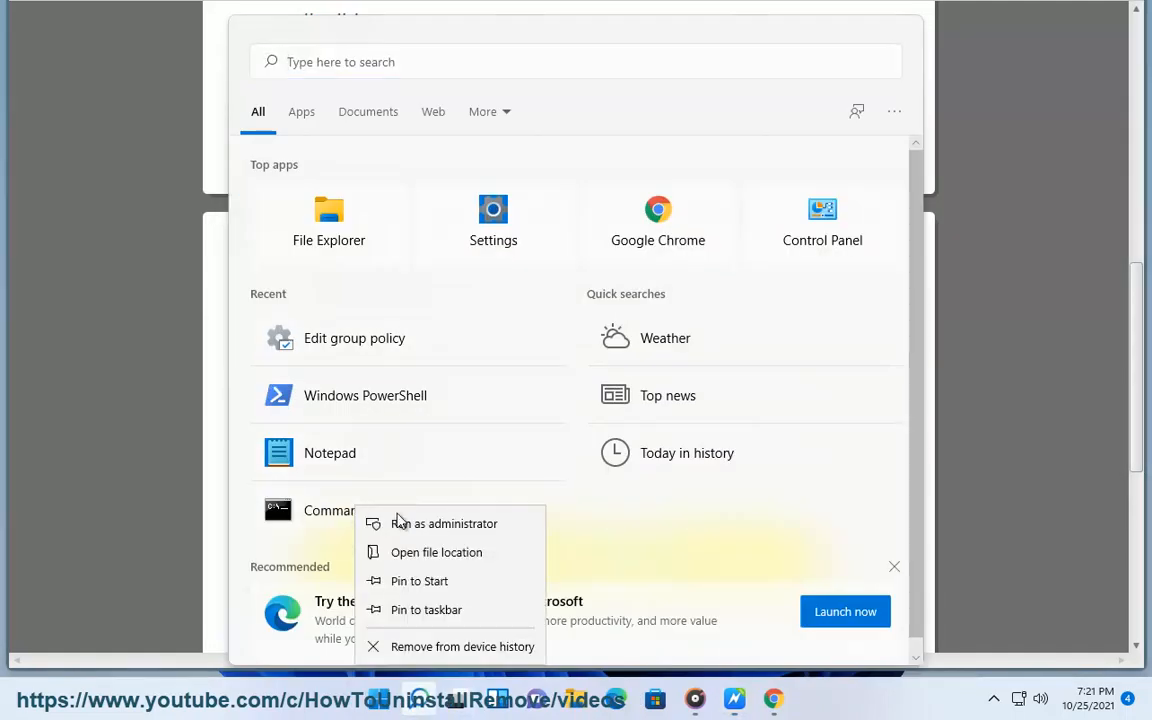
click(443, 523)
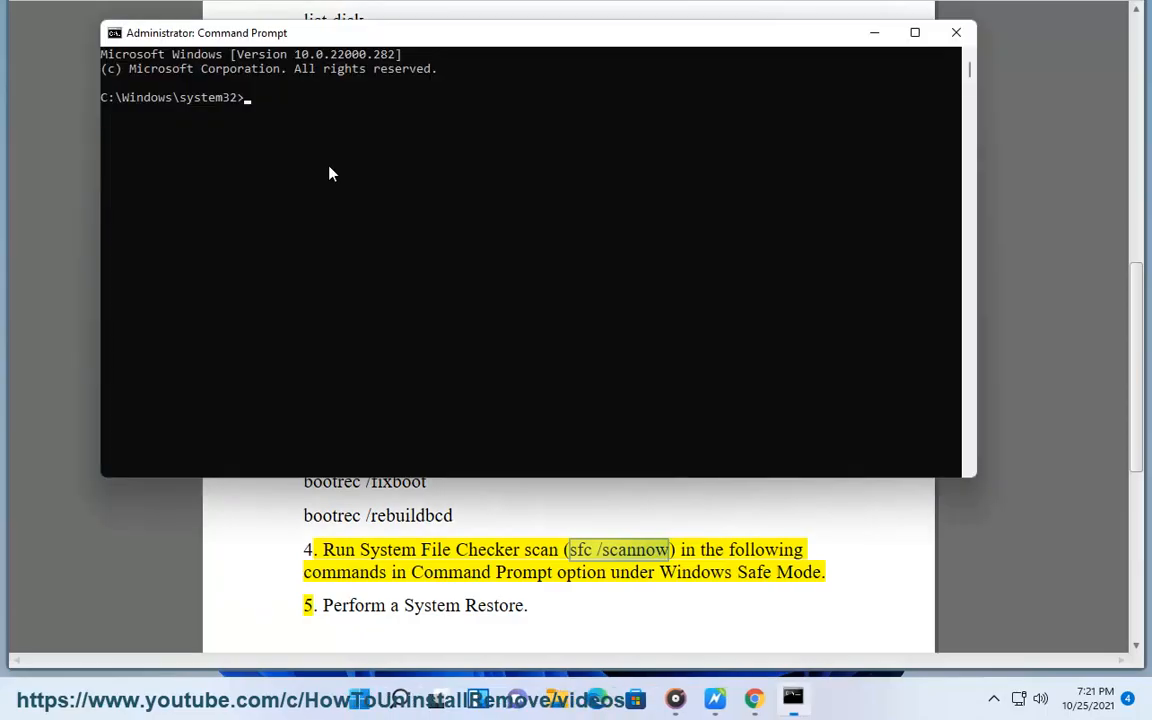
text(sfc /scannow E)
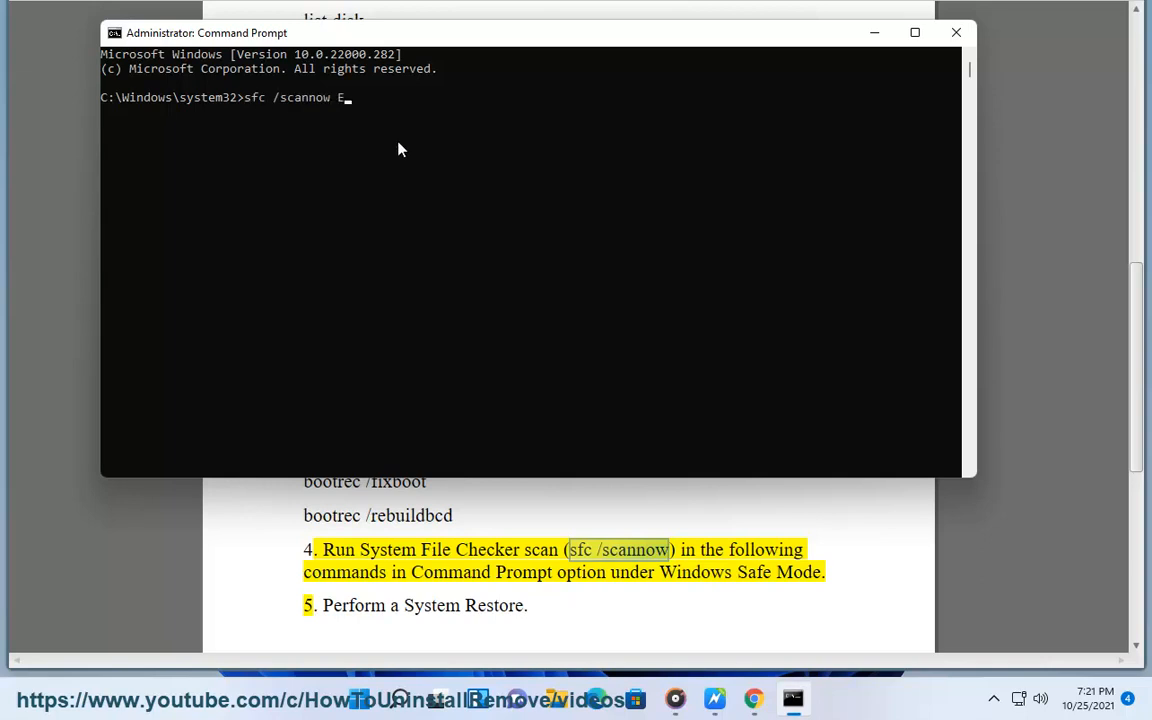
text(NTER...)
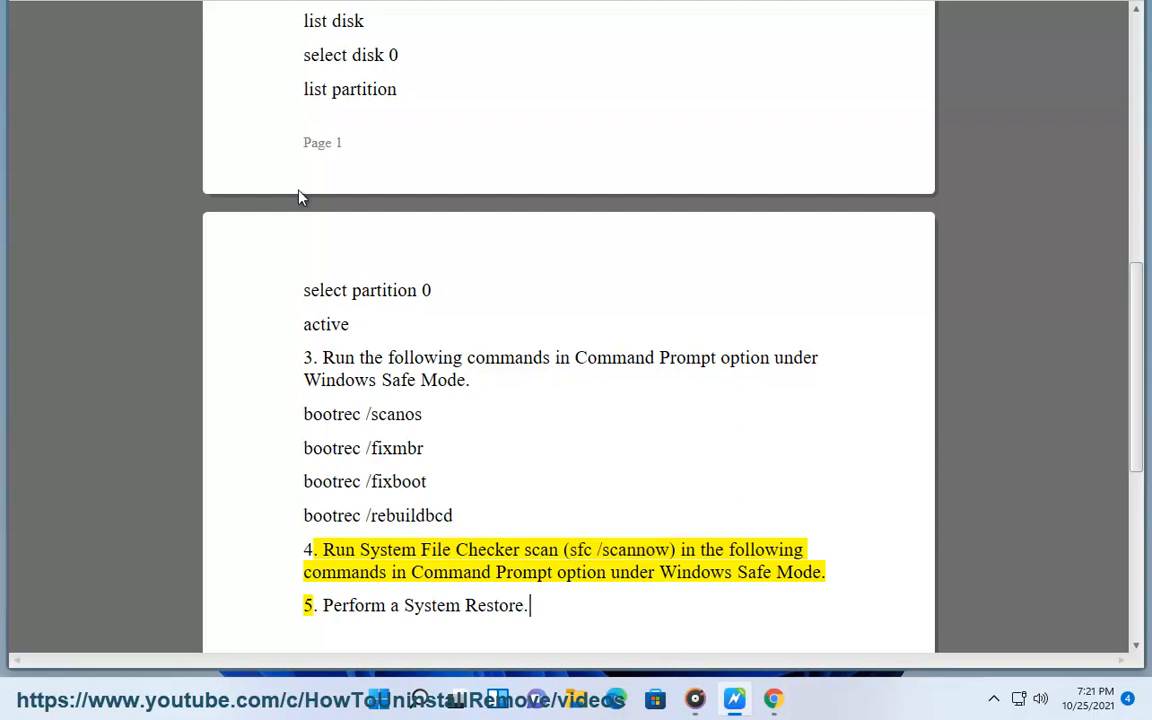
double_click(494, 605)
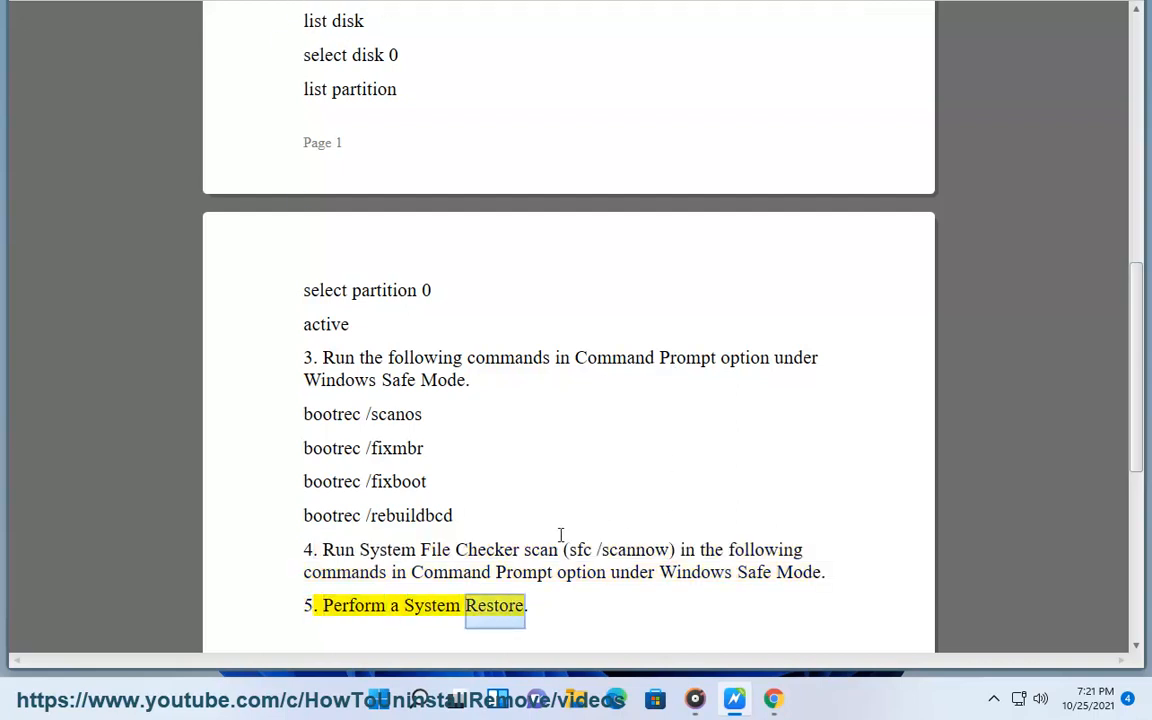